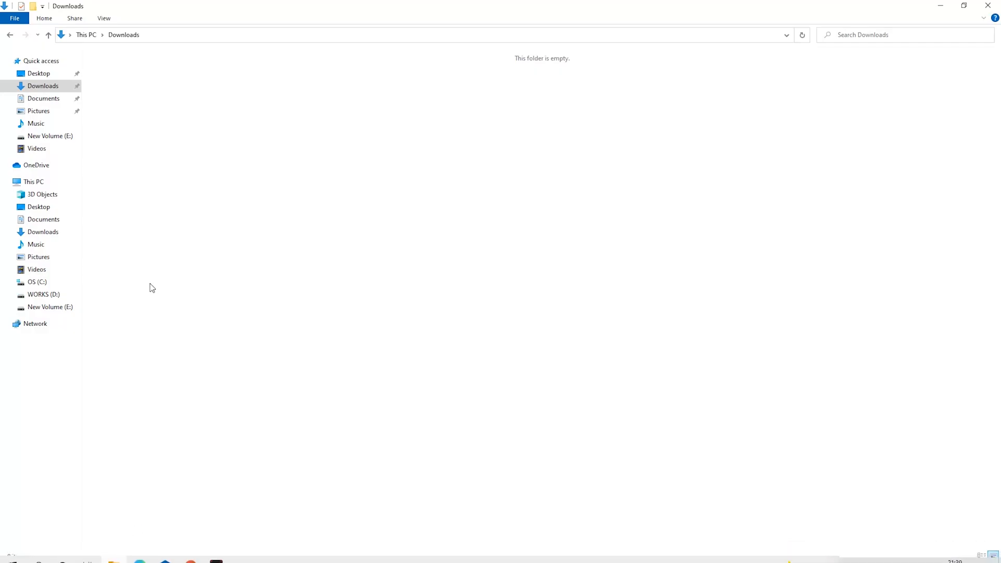
Create a new folder named Miner in Downloads, then search 'sec' for Windows Security
right_click(151, 287)
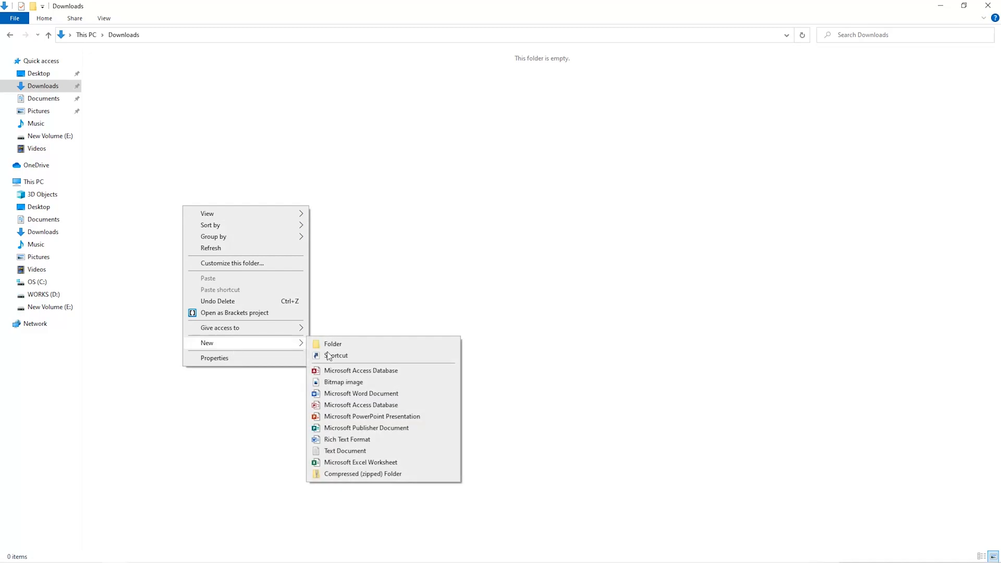
left_click(333, 343)
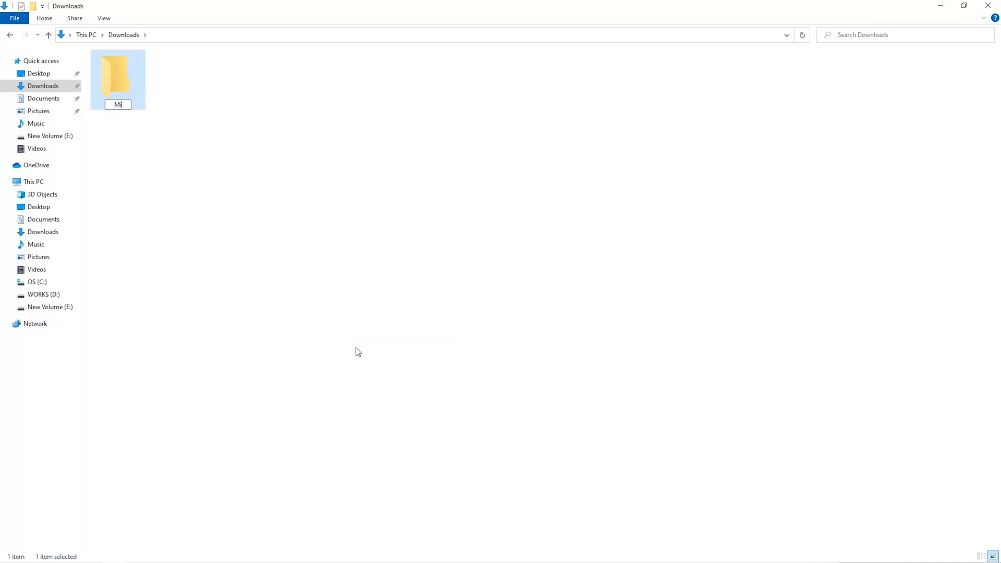
type("sec")
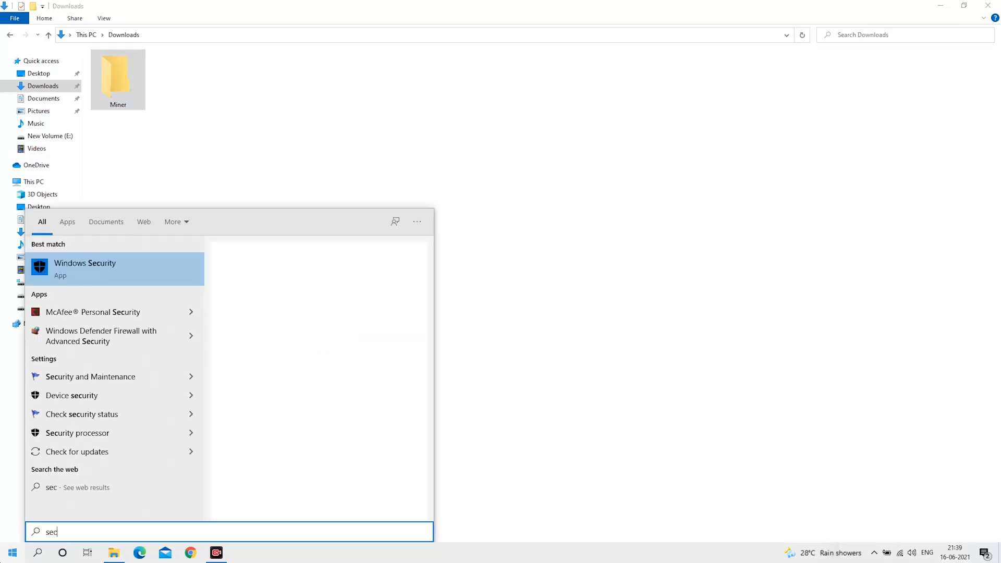
Open Windows Security's Virus & threat protection exclusions and start adding a folder exclusion
left_click(84, 268)
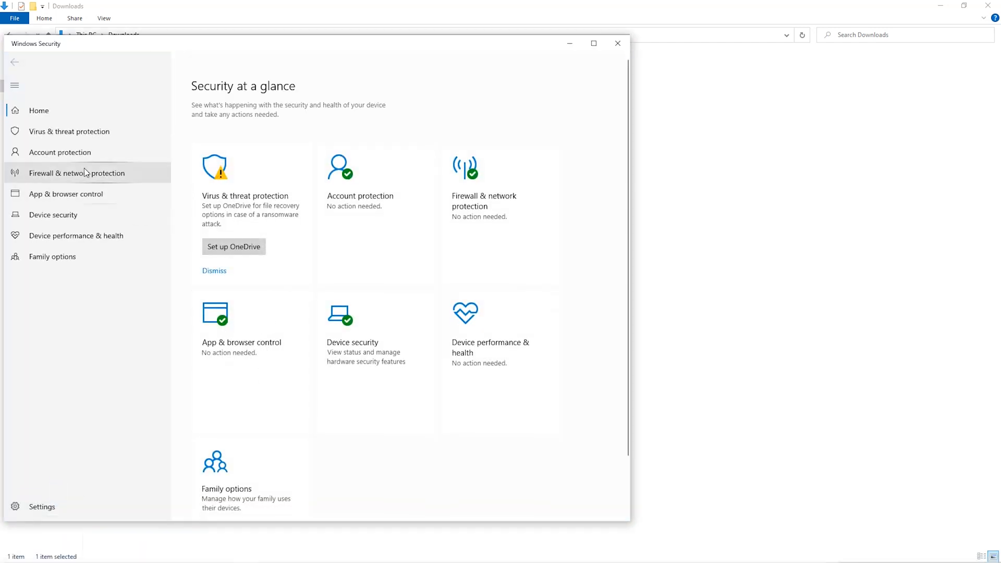
left_click(69, 131)
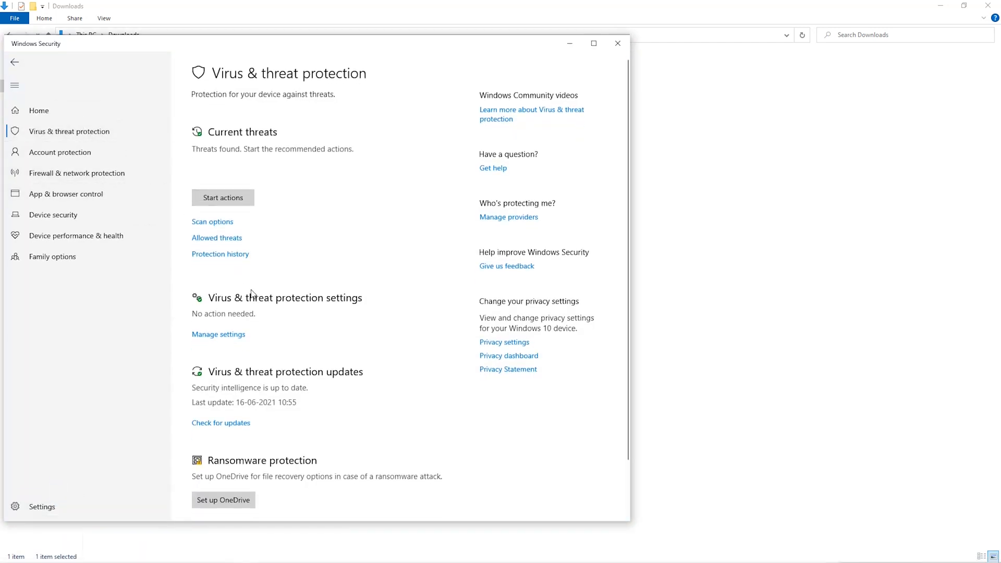
scroll("down", 3)
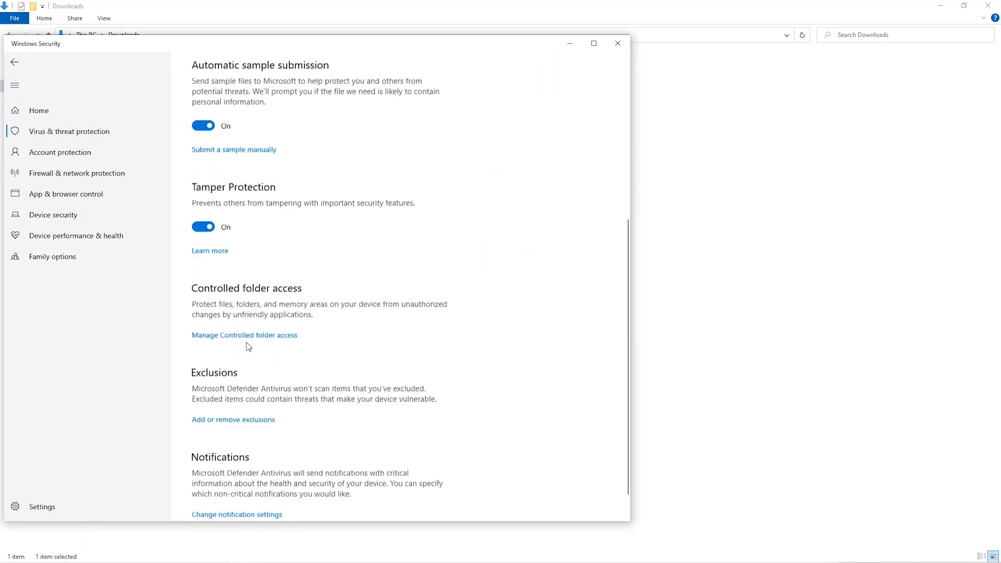
scroll("down", 3)
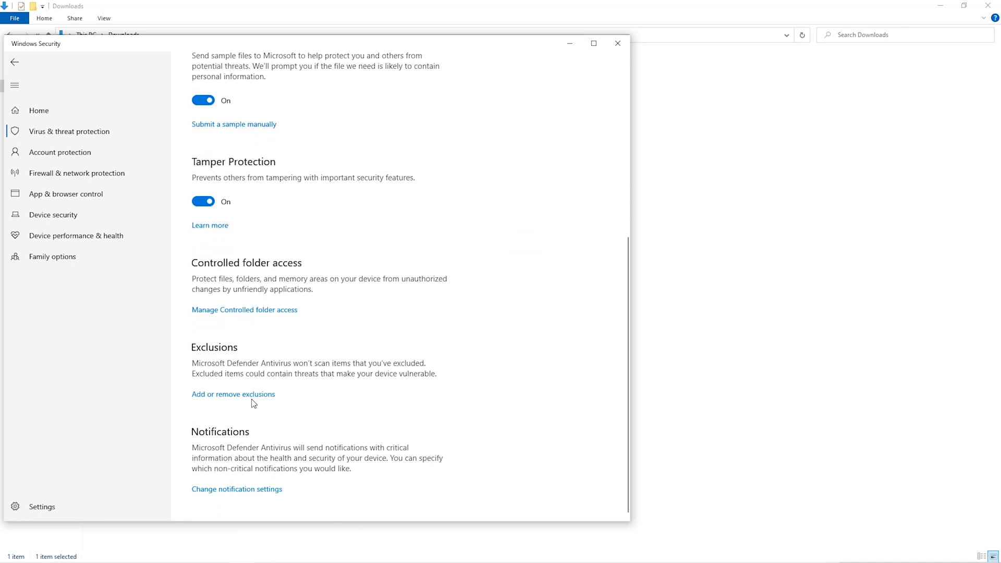
left_click(233, 394)
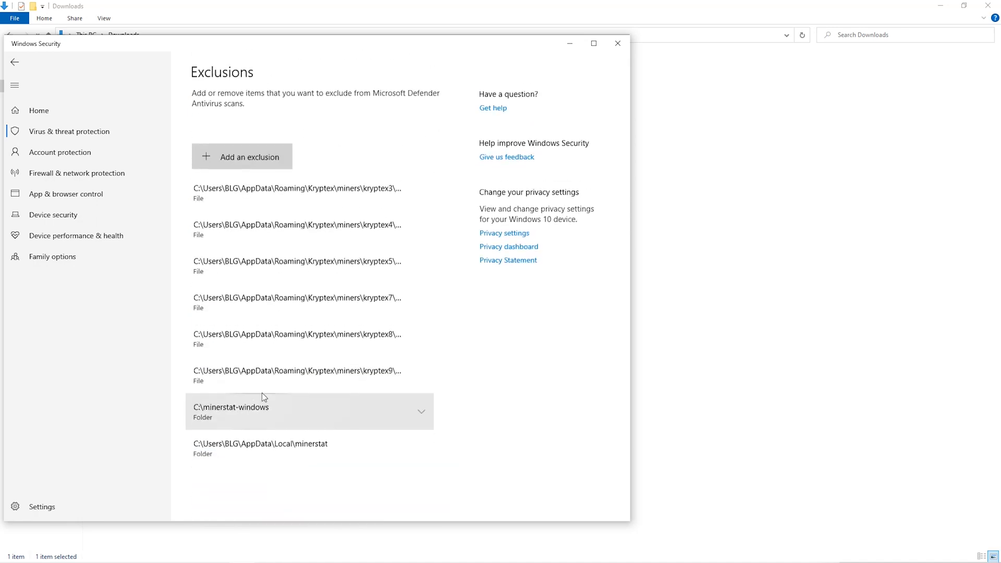
left_click(249, 157)
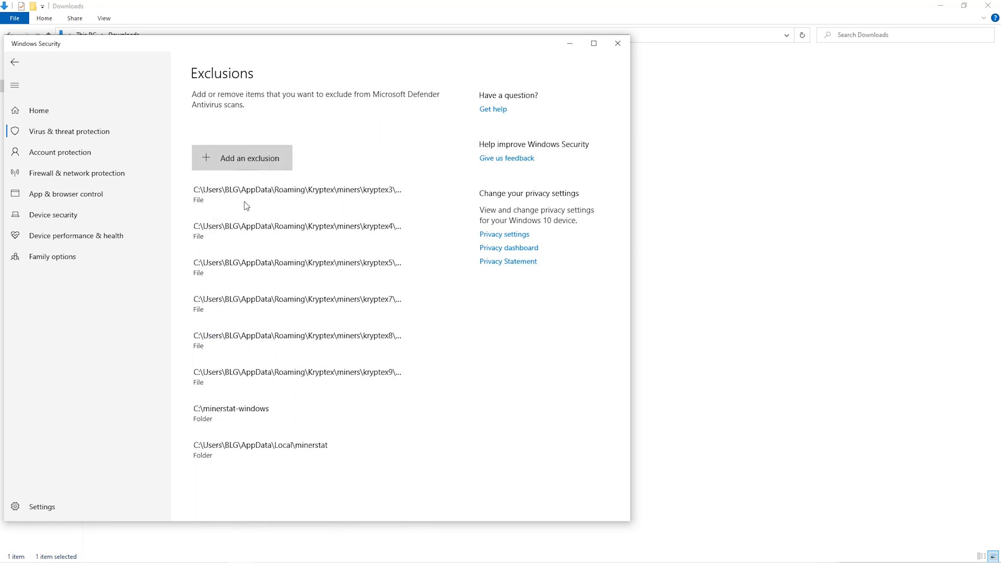
left_click(250, 158)
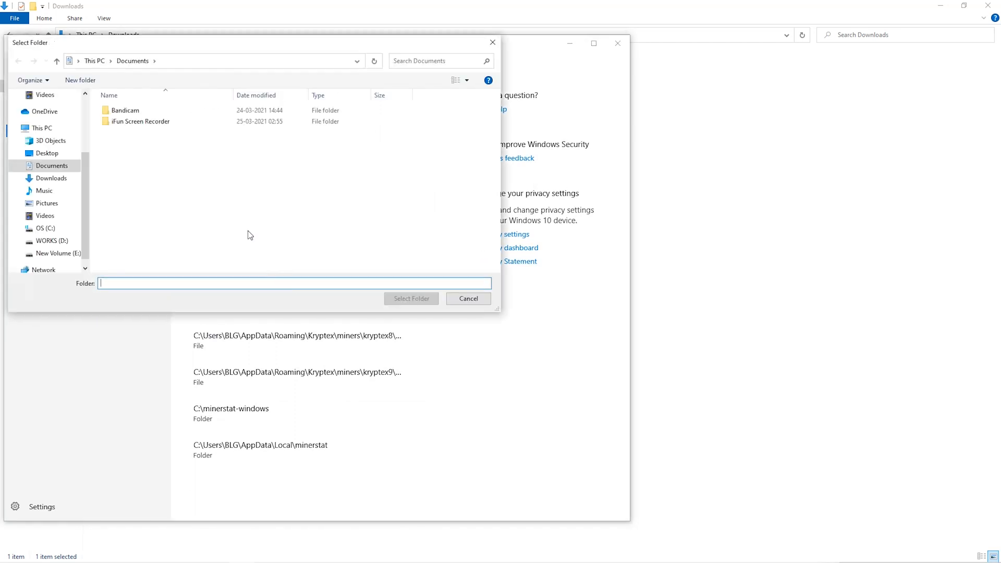
Pick the Downloads\Miner folder as the antivirus exclusion
left_click(51, 190)
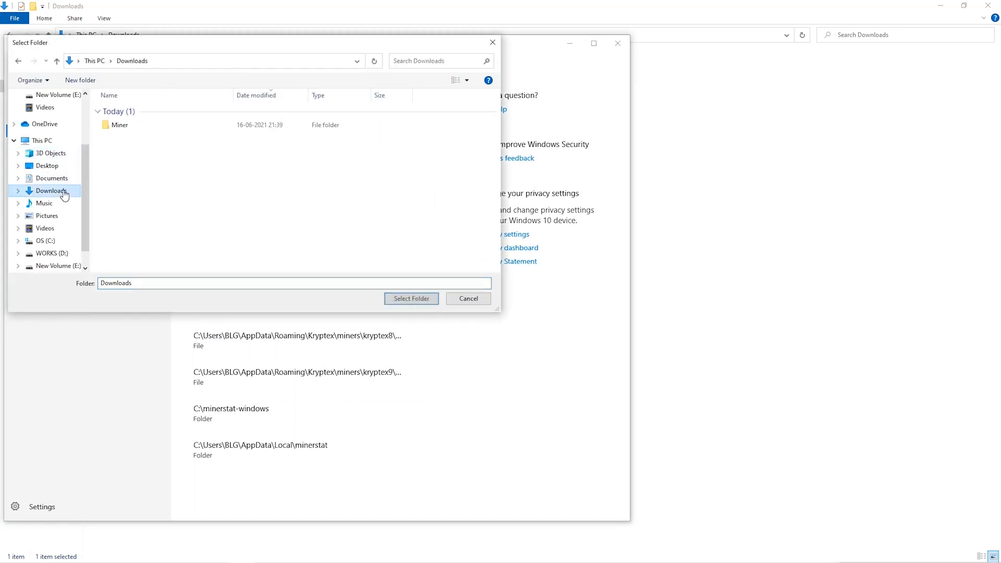
left_click(119, 125)
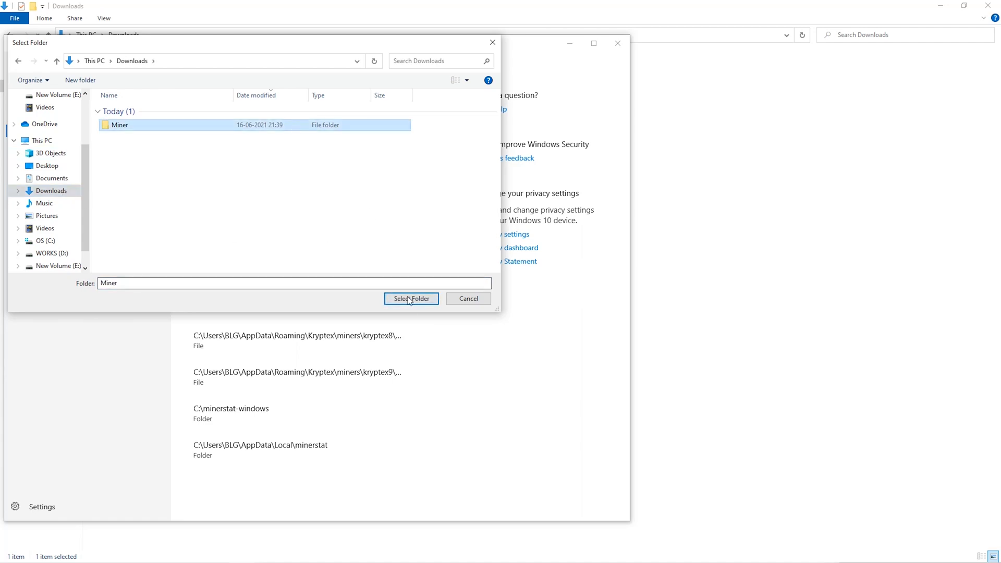
left_click(411, 299)
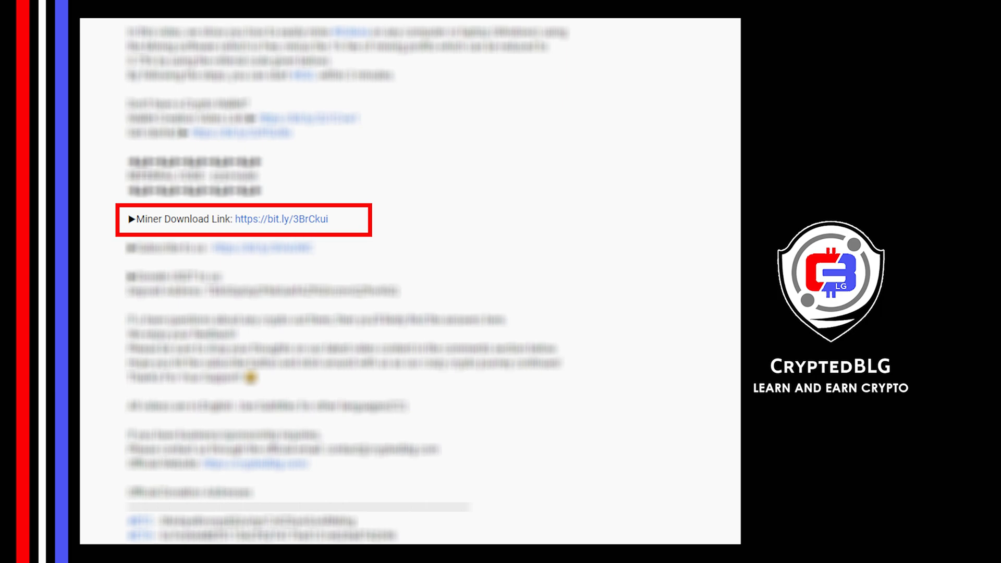
Download the unMineable miner zip and save it into Downloads\Miner
left_click(279, 219)
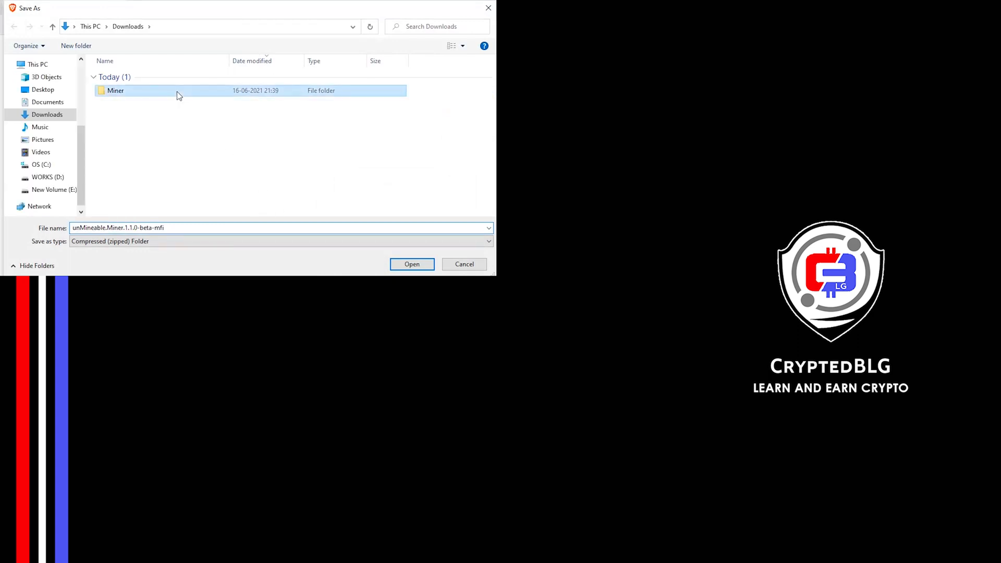
double_click(116, 91)
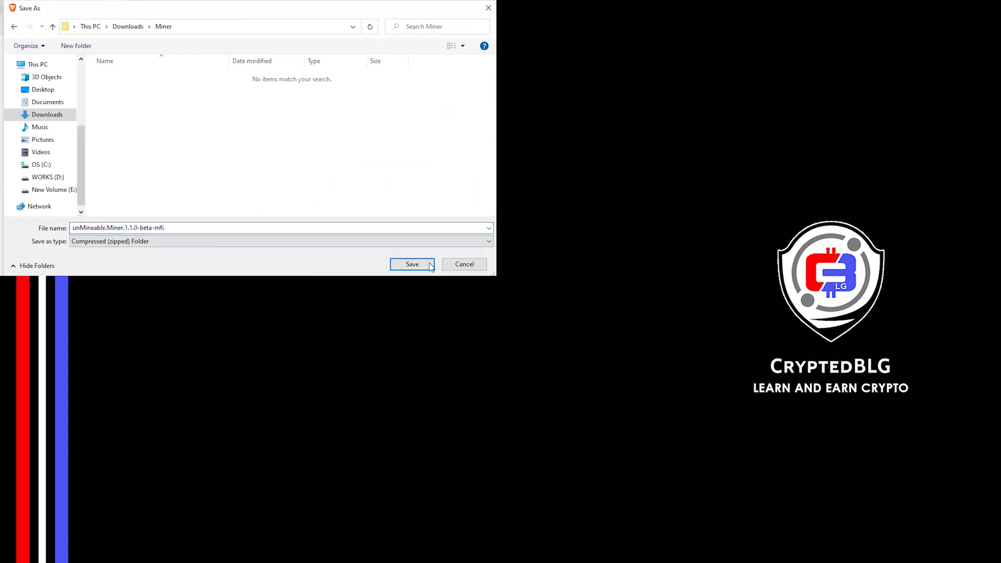
left_click(412, 264)
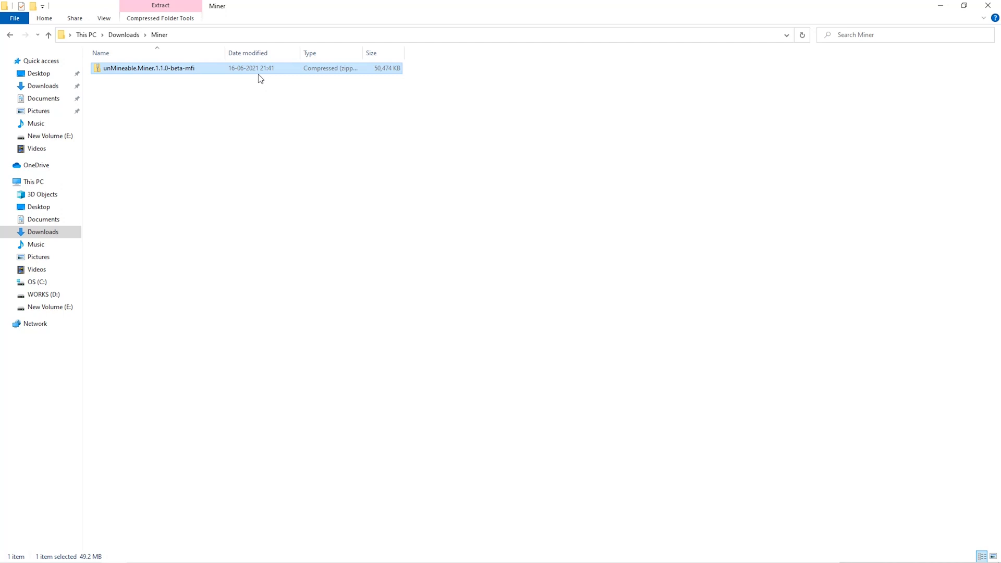
Extract the zip with 7-Zip Extract Here and launch the unMineable Miner app
right_click(148, 68)
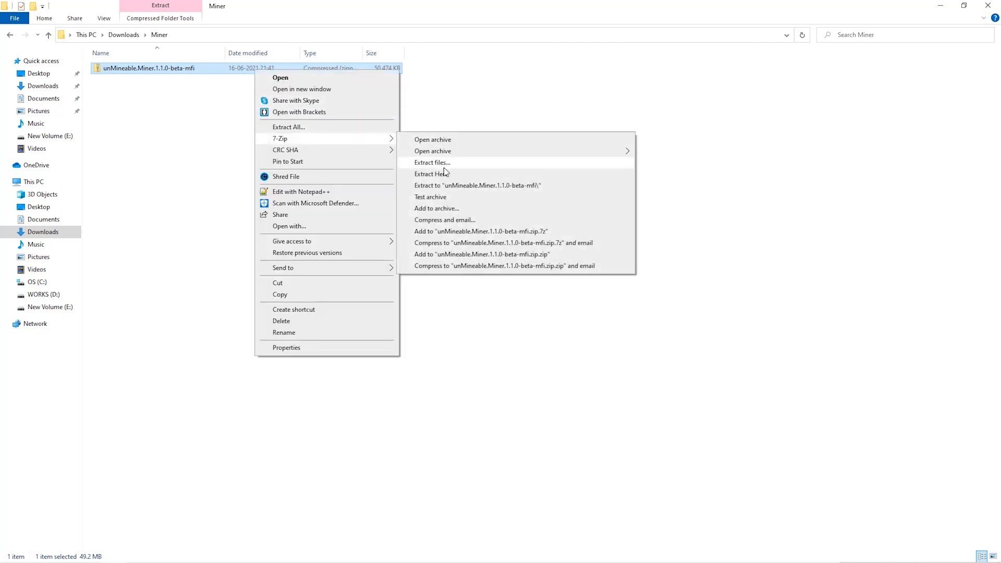
left_click(432, 173)
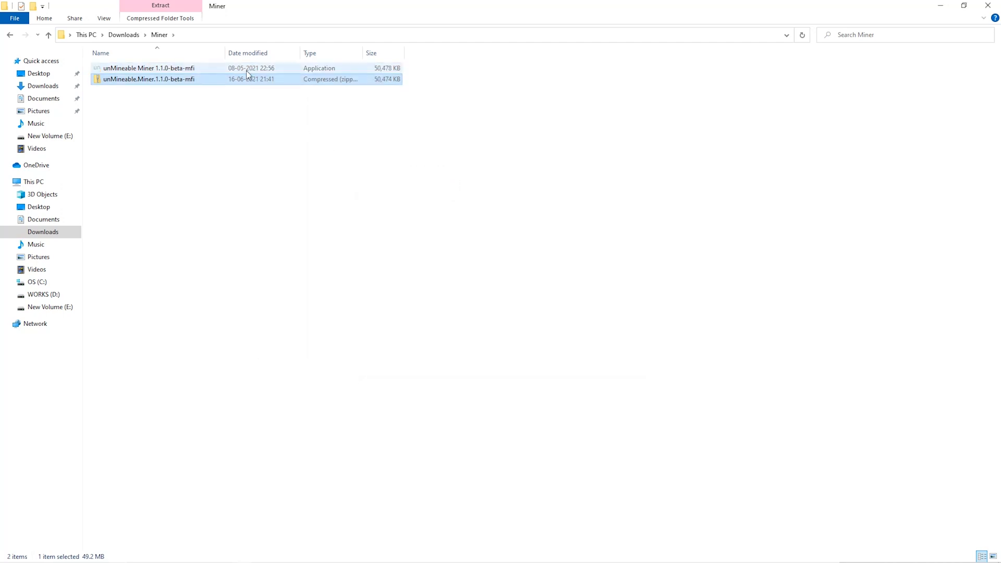
double_click(148, 68)
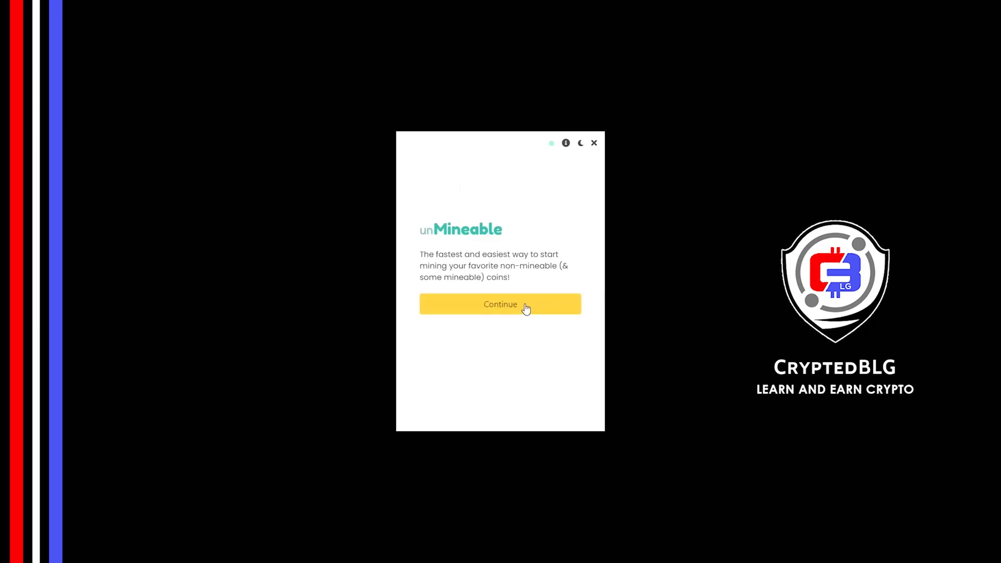
Get past the welcome screen, settle on Graphics Card (GPU) over CPU, and proceed
left_click(500, 304)
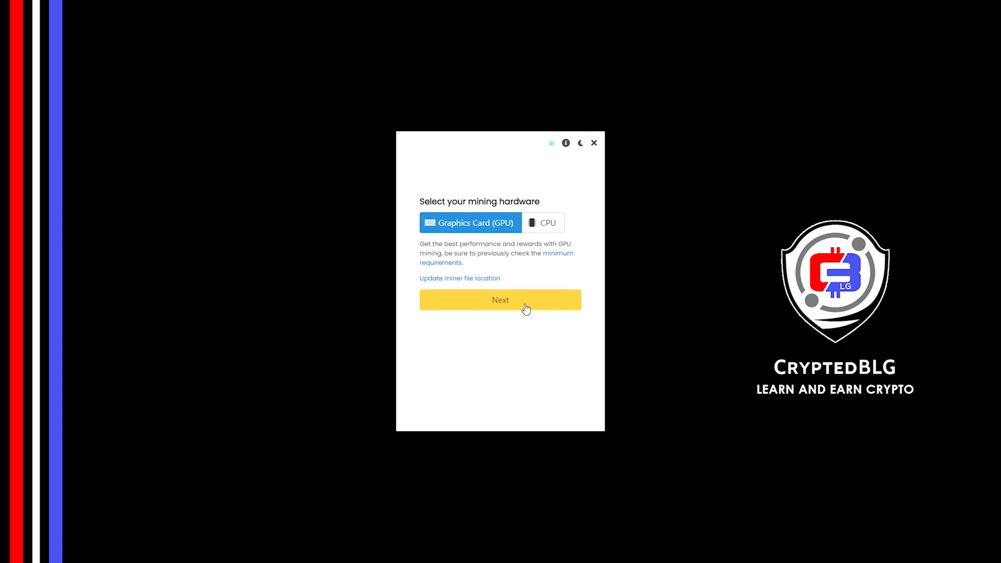
mouse_move(531, 228)
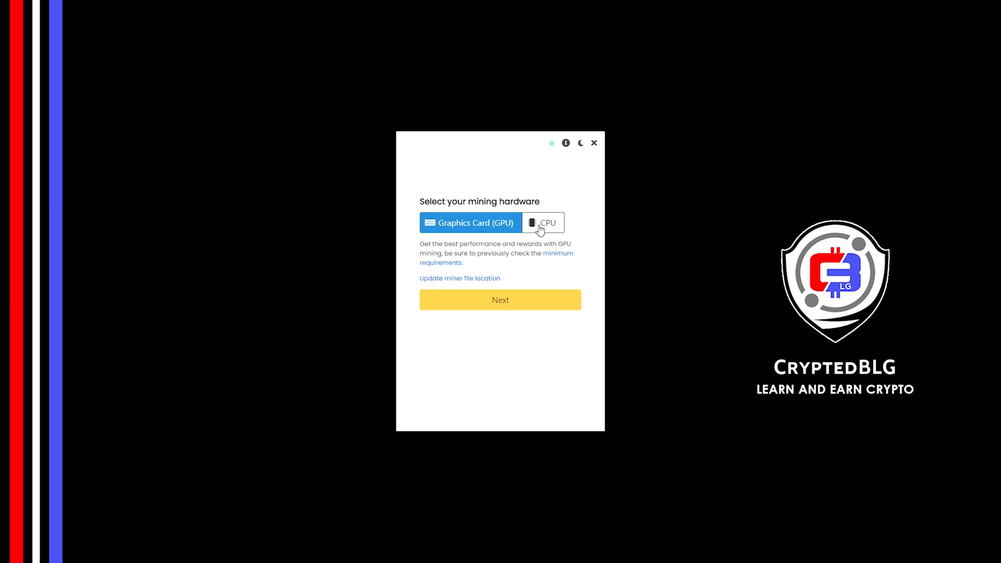
left_click(543, 222)
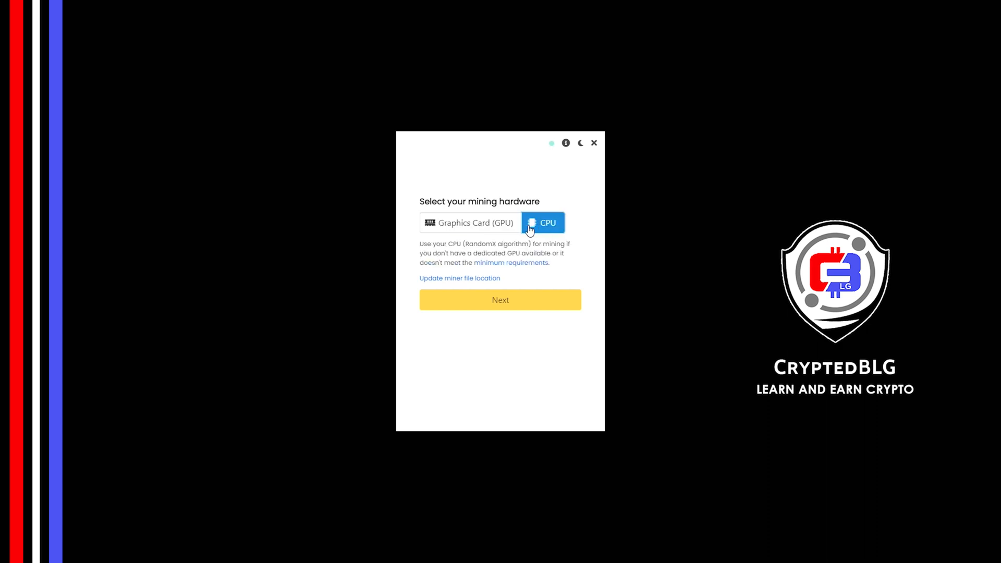
mouse_move(481, 228)
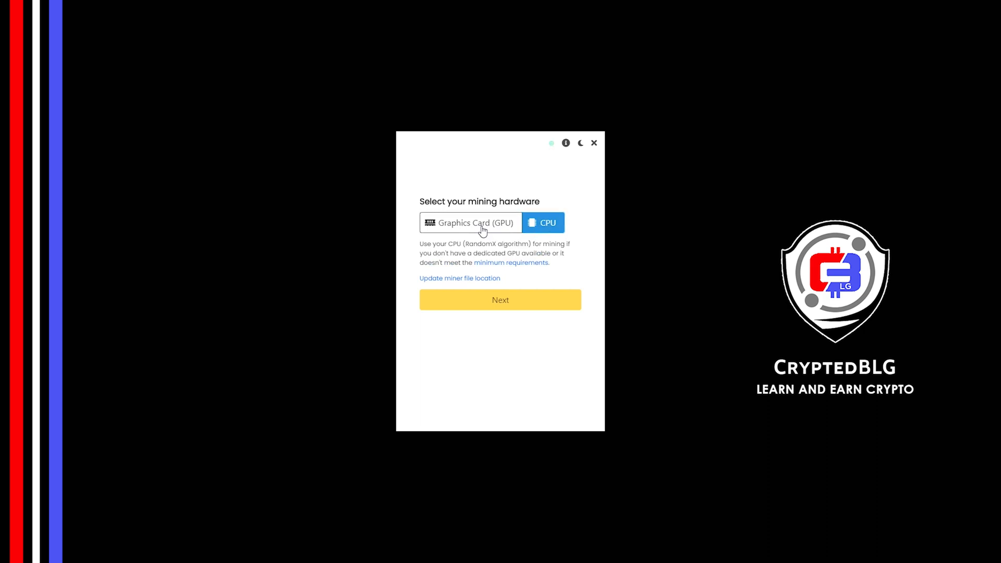
left_click(470, 222)
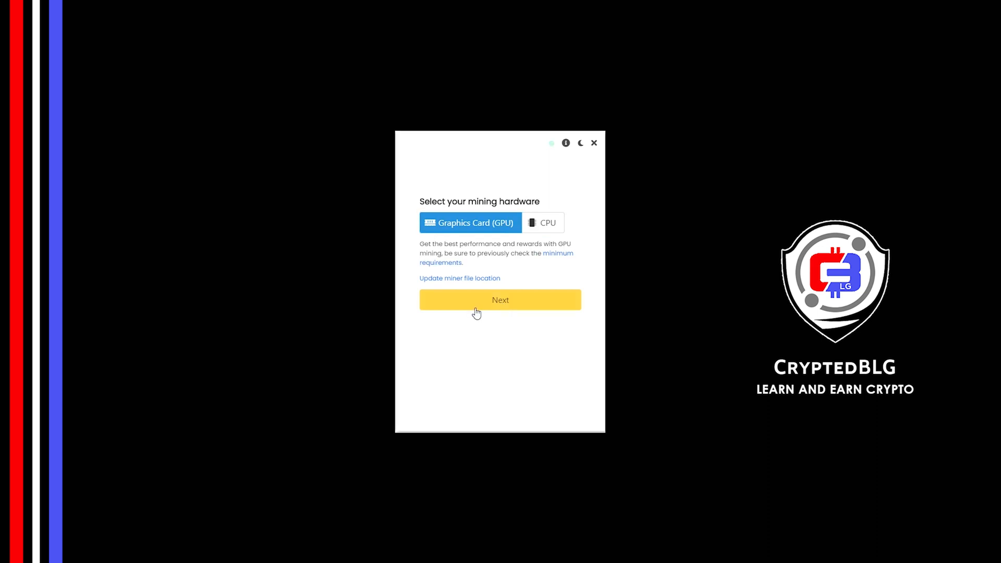
left_click(499, 301)
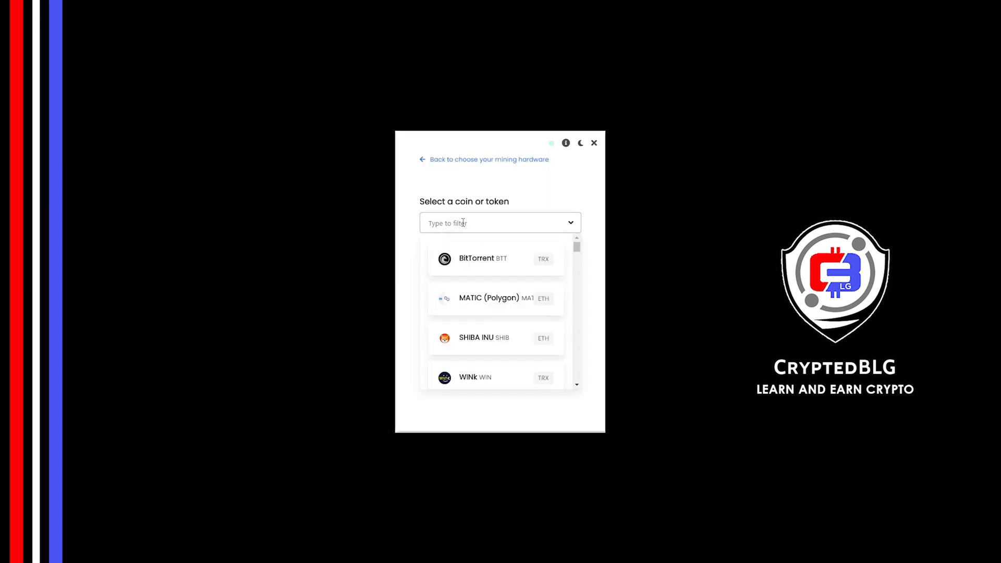
type("avax")
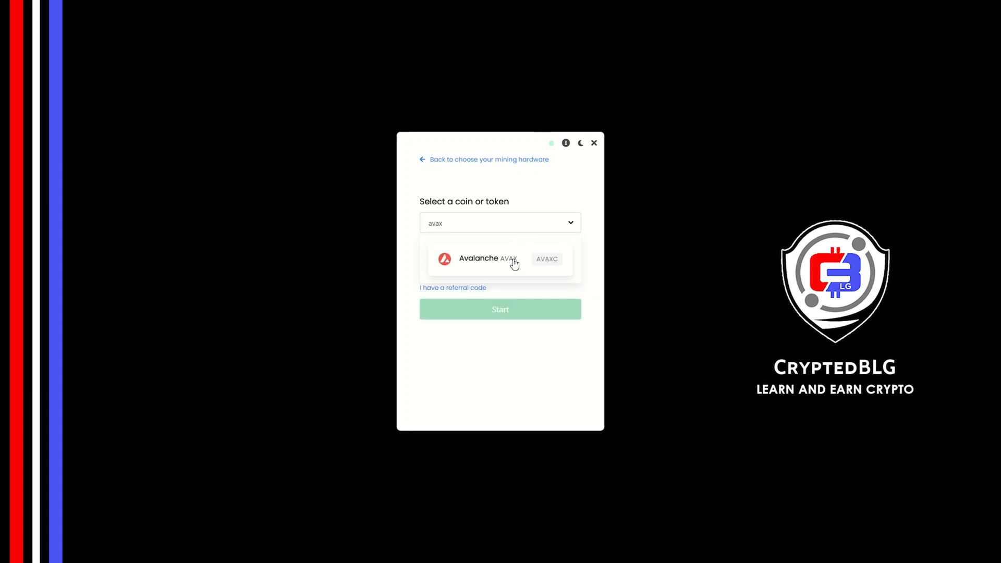
left_click(500, 259)
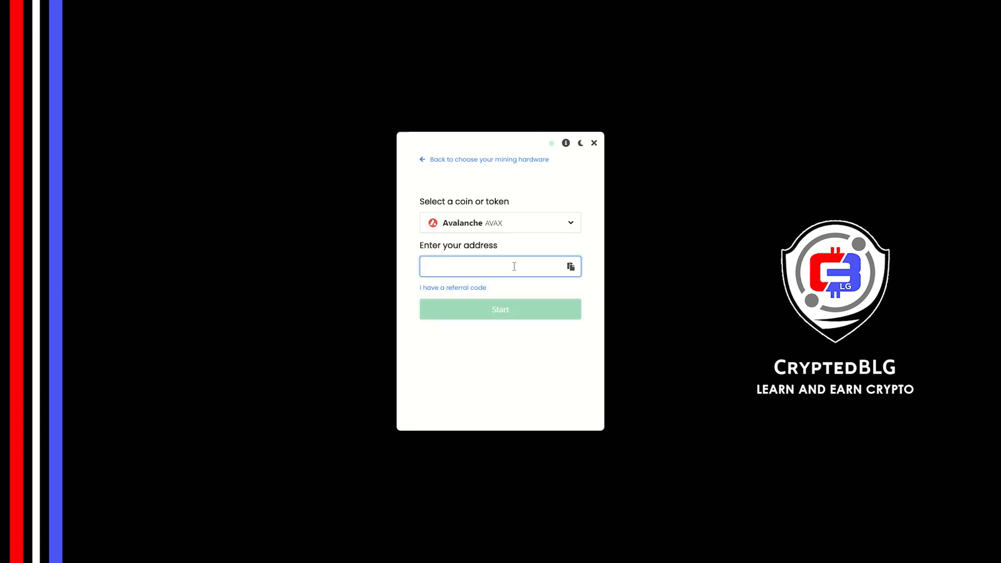
type("0x545fb44bb6ef63933fbe9c9f9c1214")
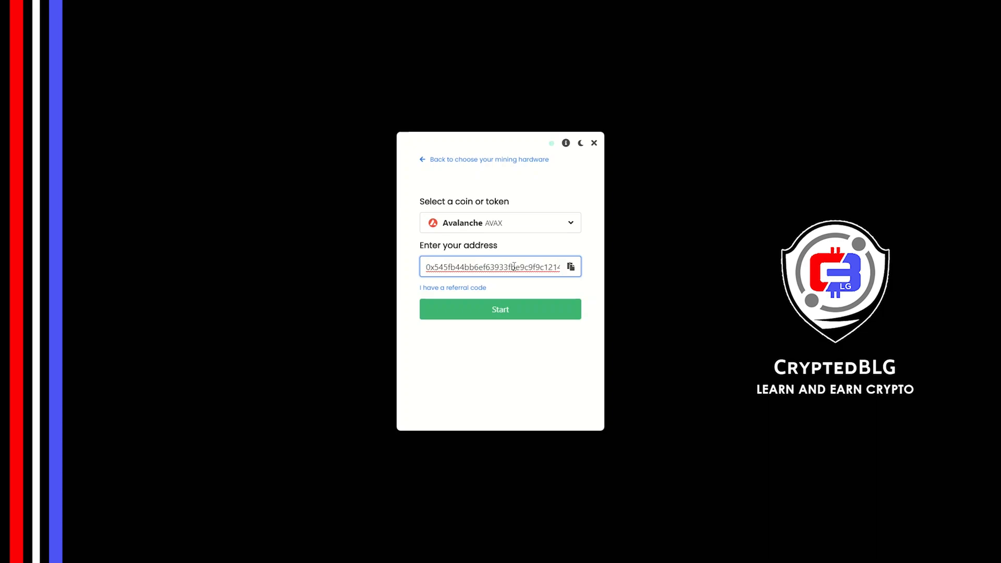
Add the referral code, start mining, and allow the miner through the firewall
left_click(452, 287)
type("e1qp-ig6a")
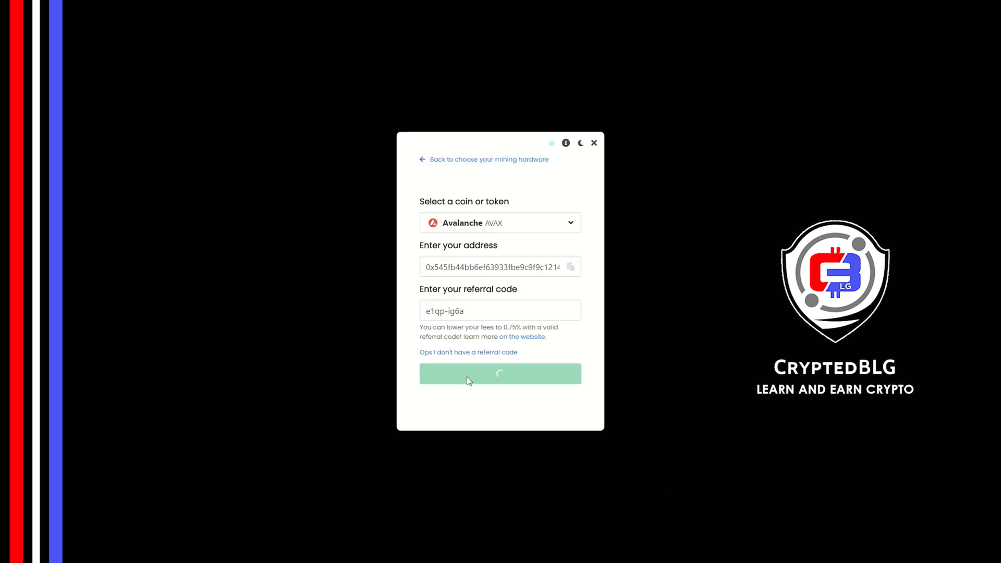
left_click(500, 373)
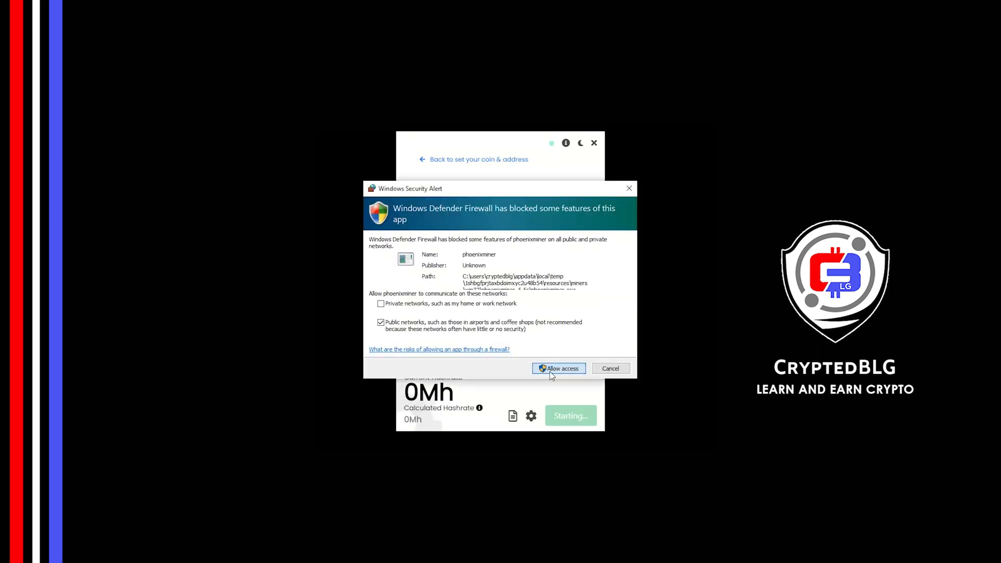
left_click(558, 369)
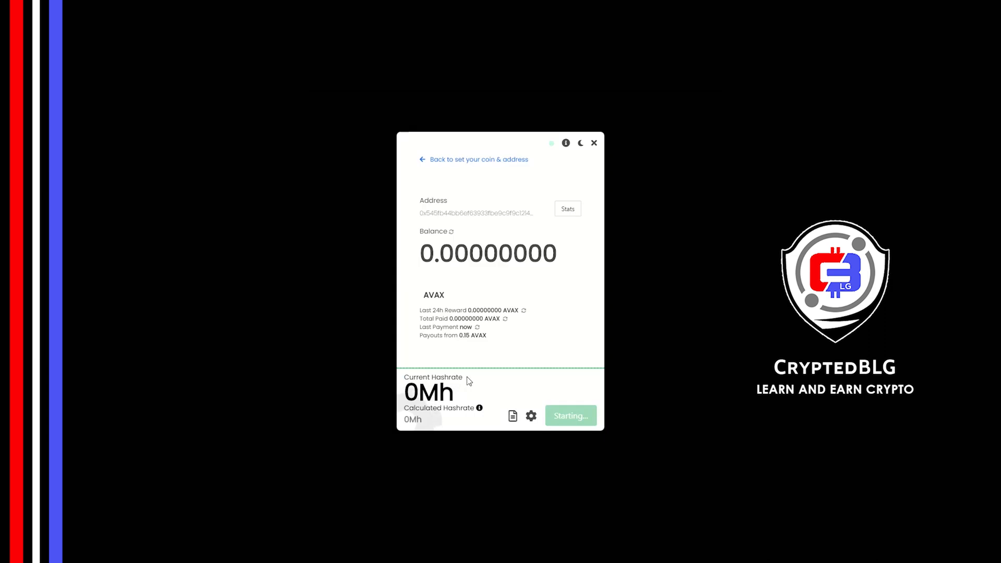
left_click(569, 415)
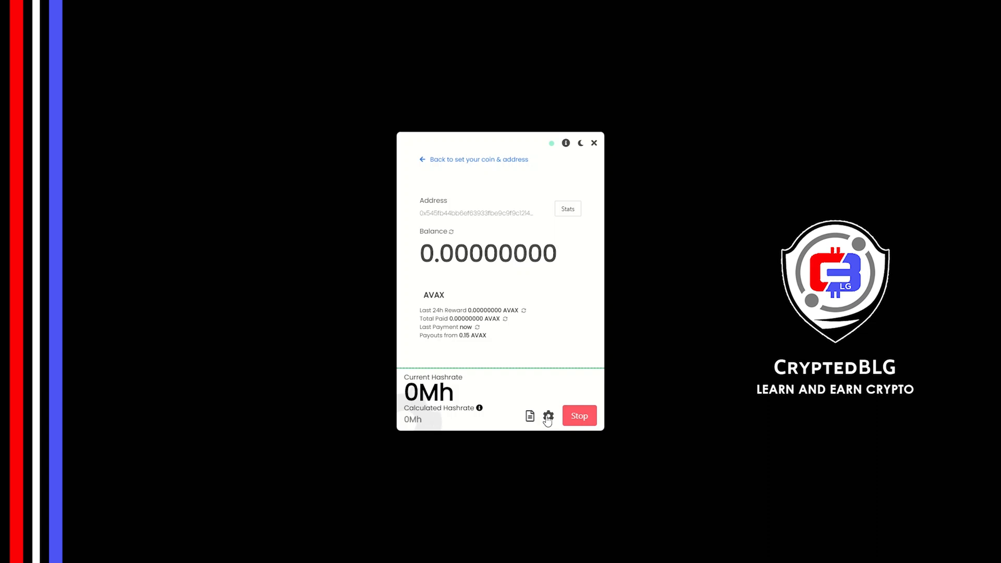
Turn on 'Start mining on app start' in the miner settings
left_click(548, 415)
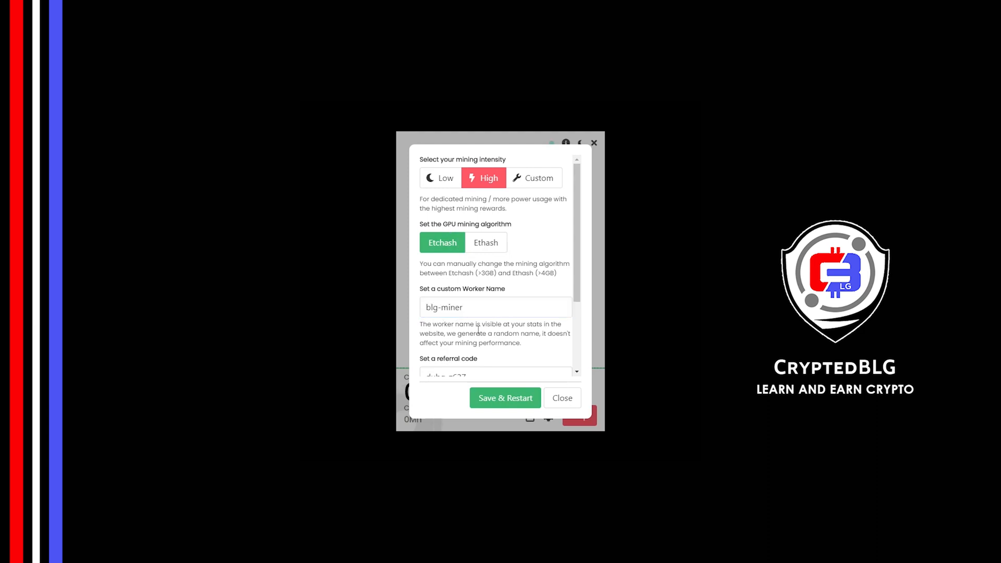
scroll("down", 3)
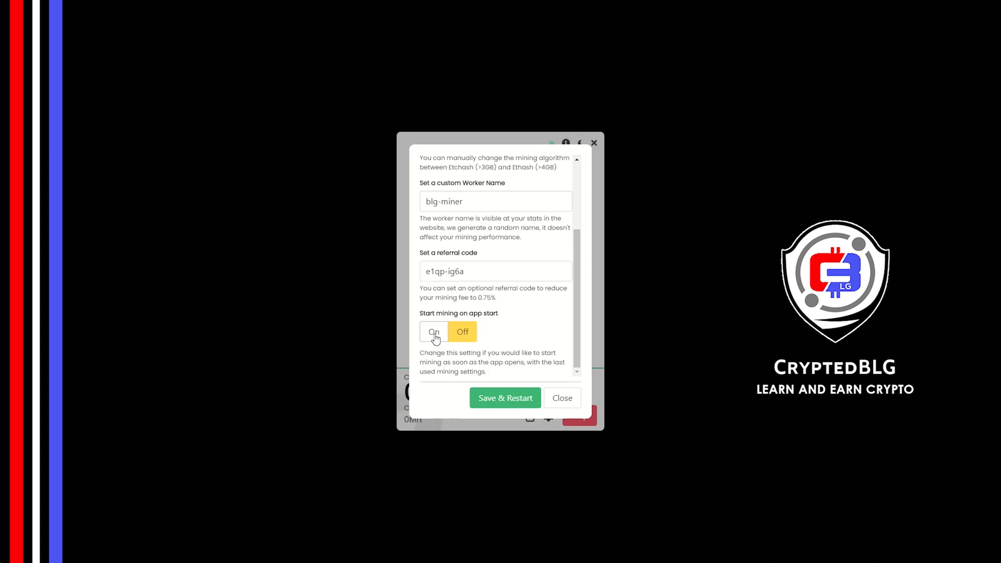
left_click(504, 398)
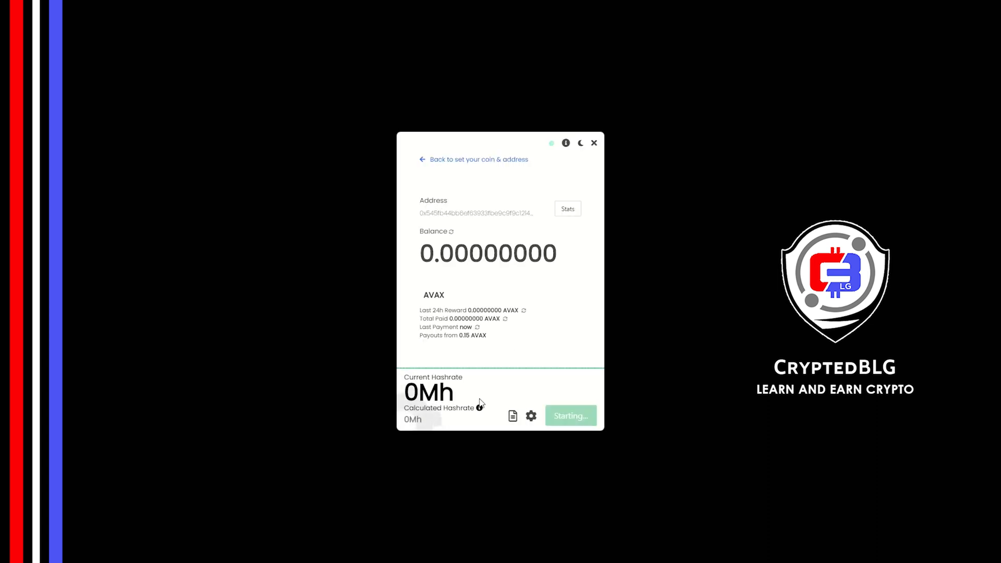
mouse_move(537, 244)
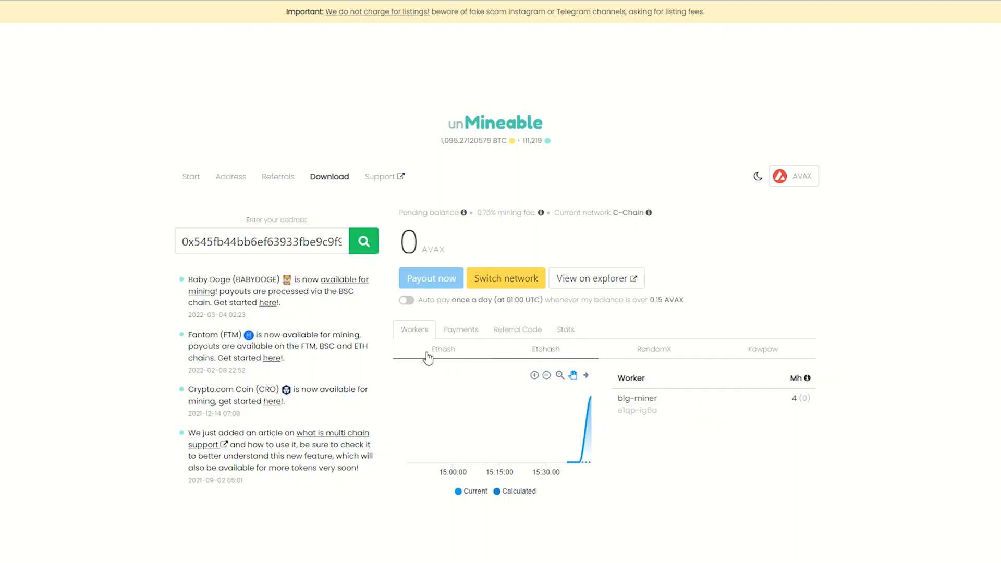
Check the Payments tab (no payouts yet), then view referral code e1qp-ig6a
left_click(461, 329)
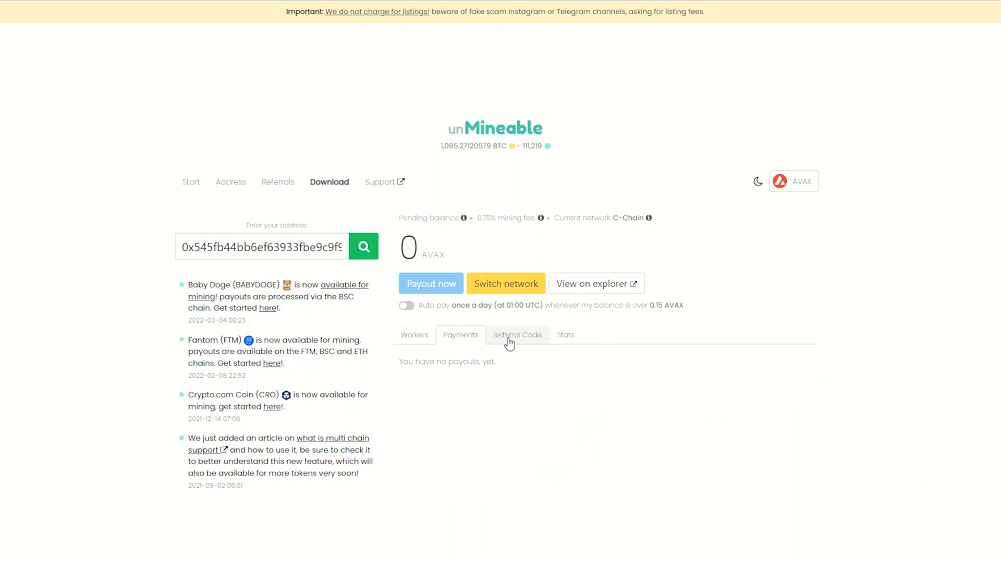
left_click(517, 335)
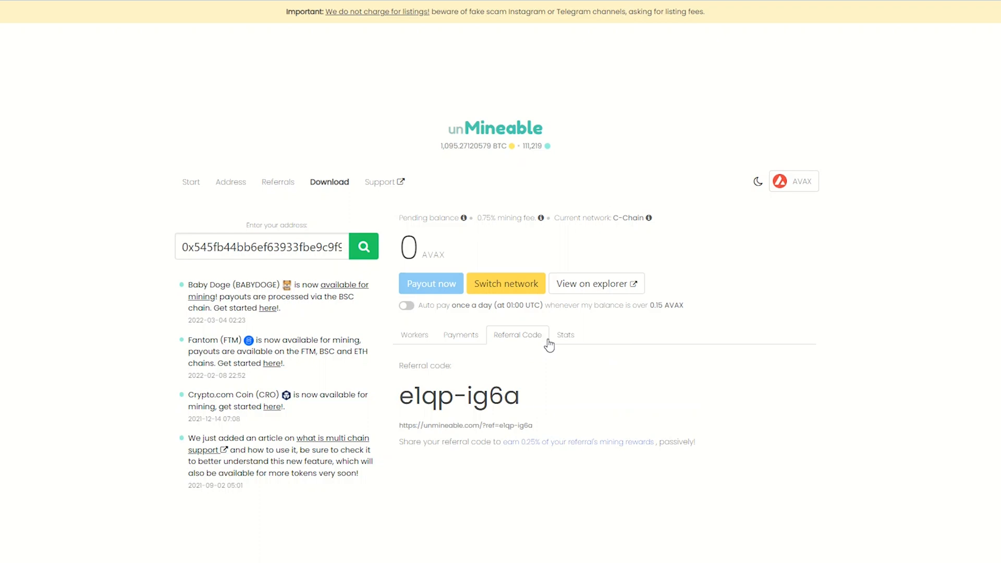